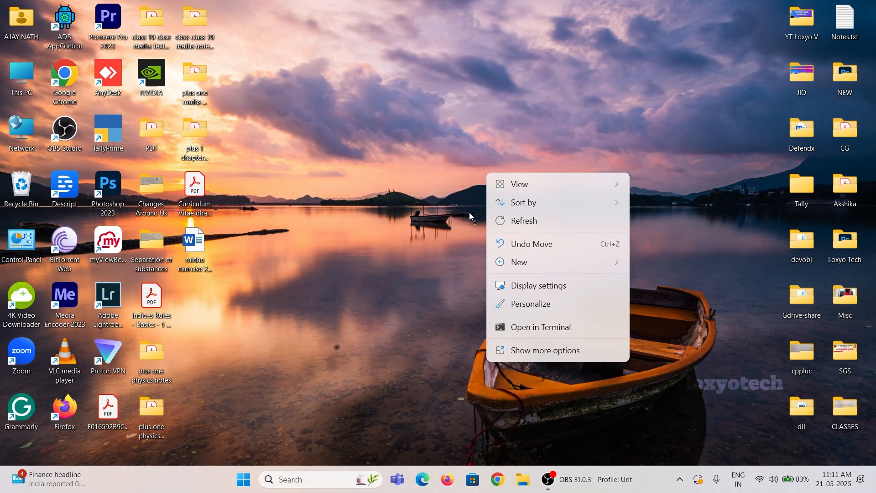
Step: Launch Command Prompt as administrator from Start search
click(547, 226)
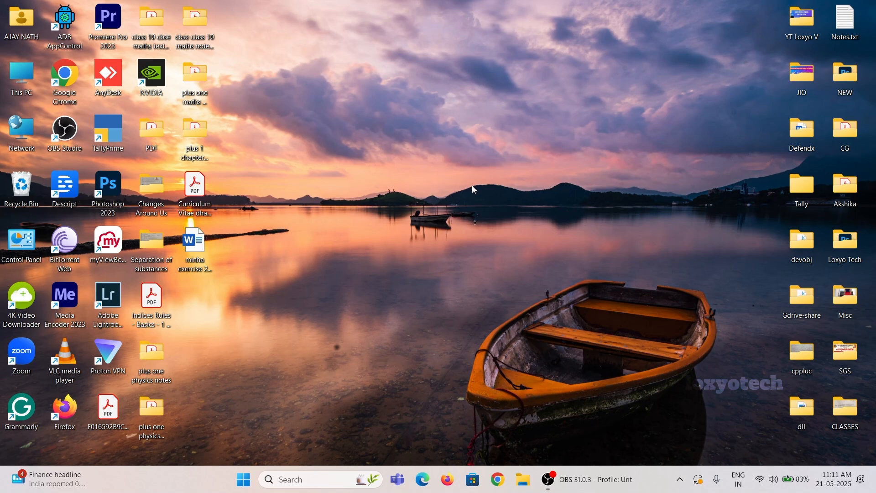
mouse_move(397, 270)
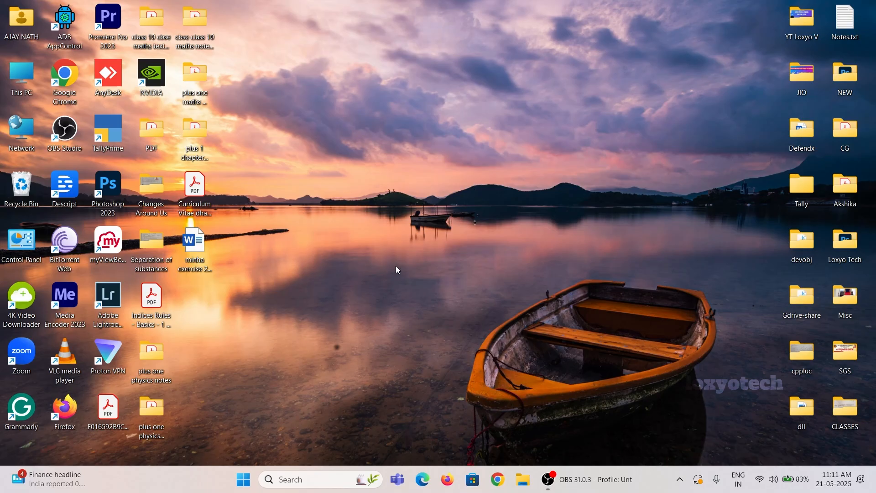
mouse_move(439, 295)
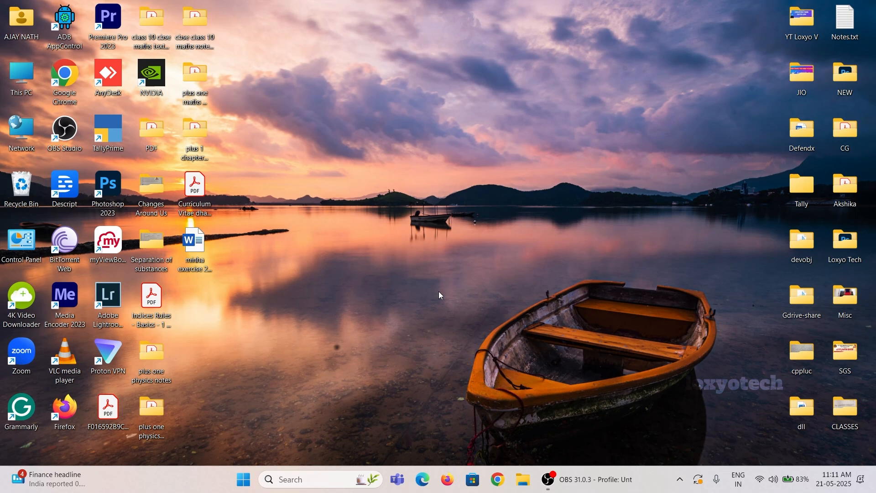
mouse_move(447, 366)
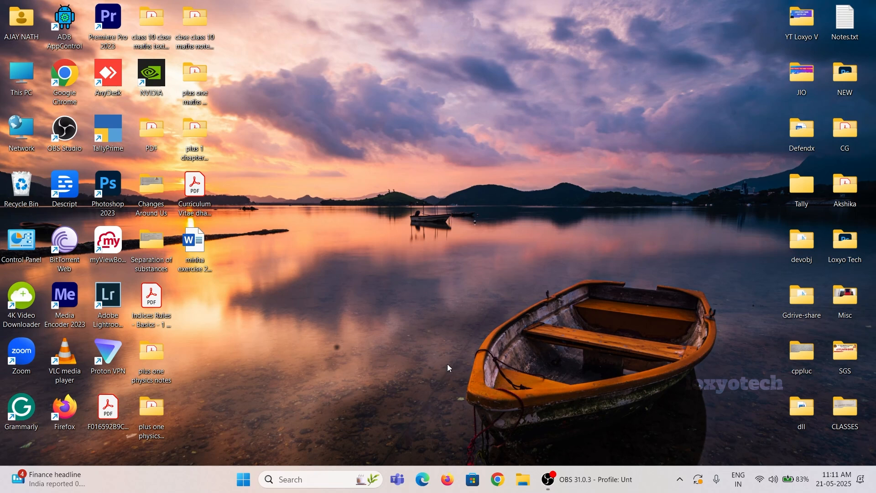
mouse_move(579, 348)
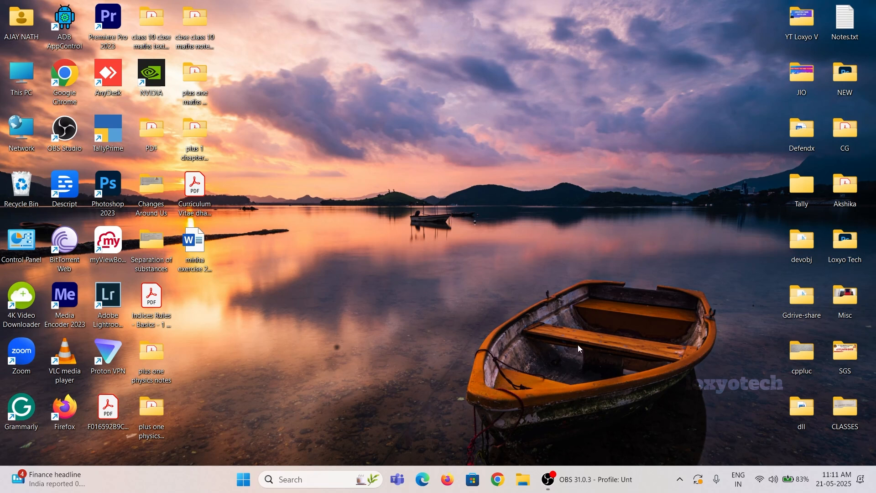
mouse_move(496, 355)
text(comman)
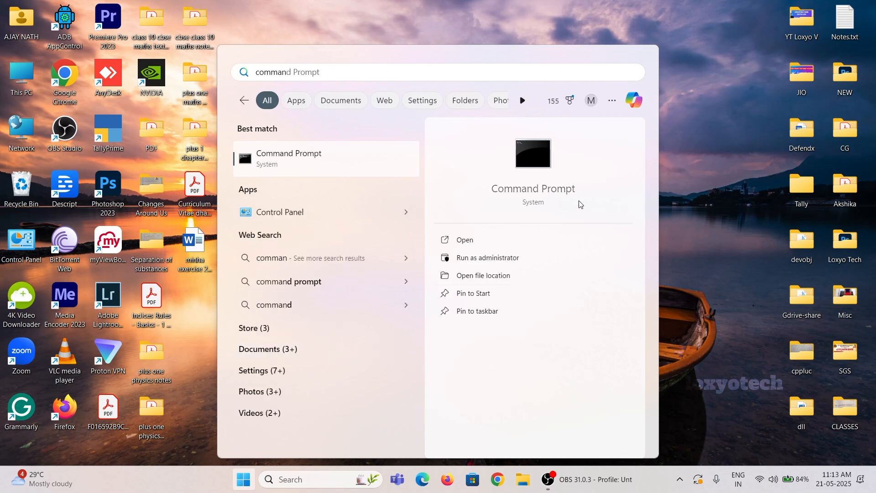
mouse_move(486, 257)
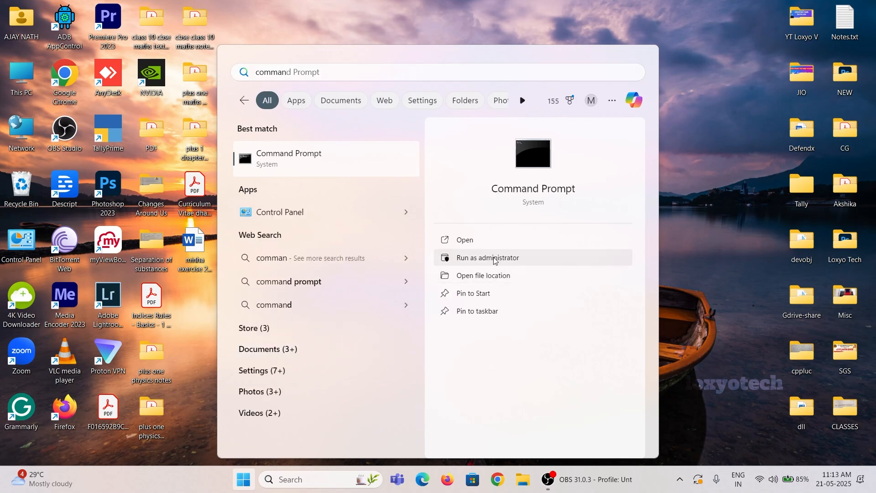
click(487, 257)
text(disk)
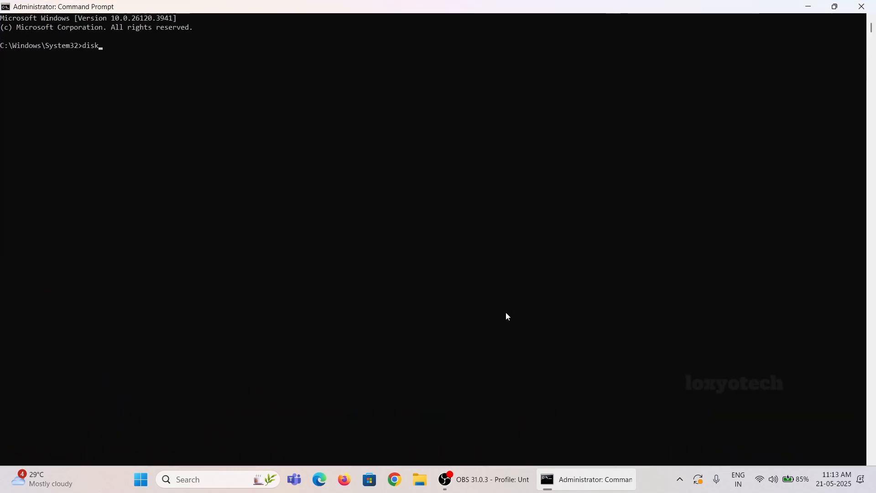
Step: Start DiskPart and list all disks
text(part)
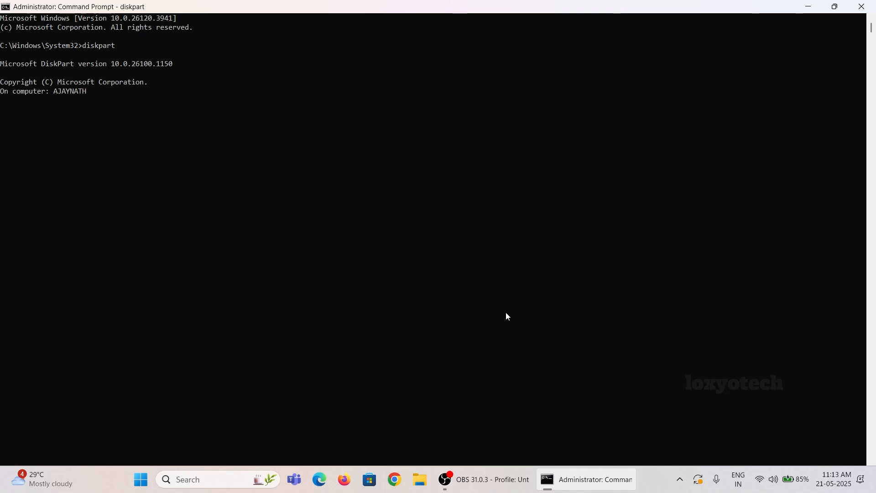
text(lis)
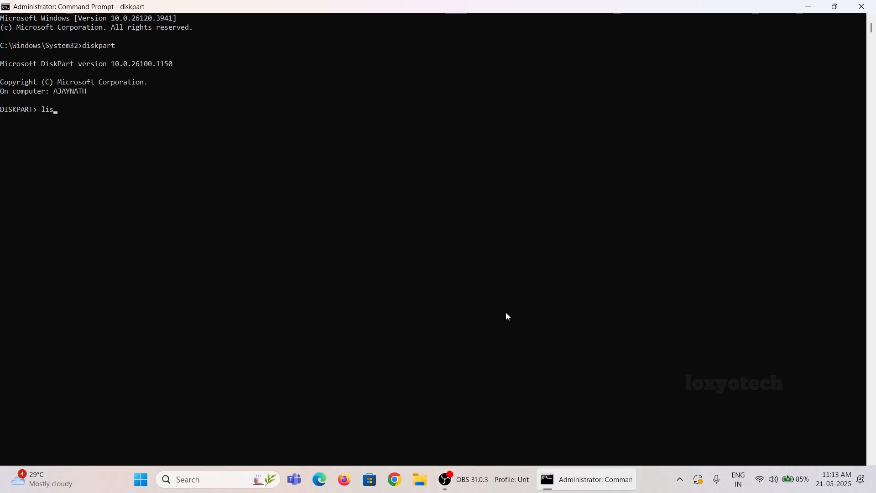
text(t disk)
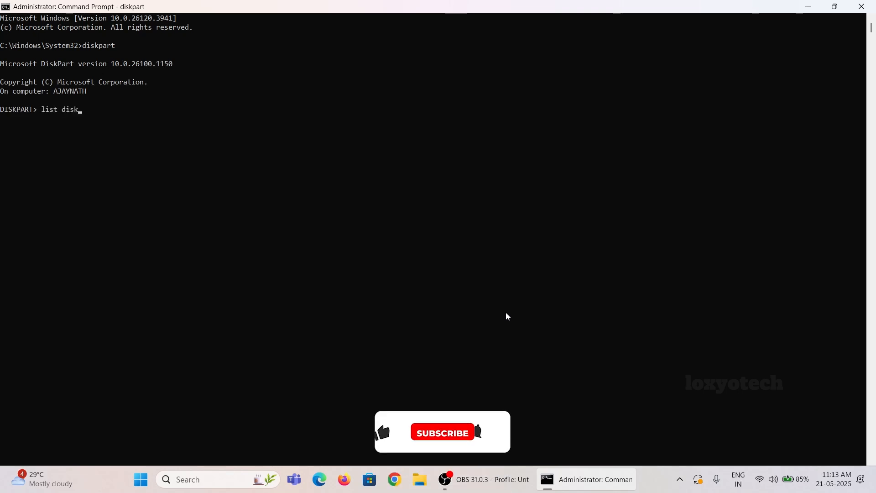
key(Return)
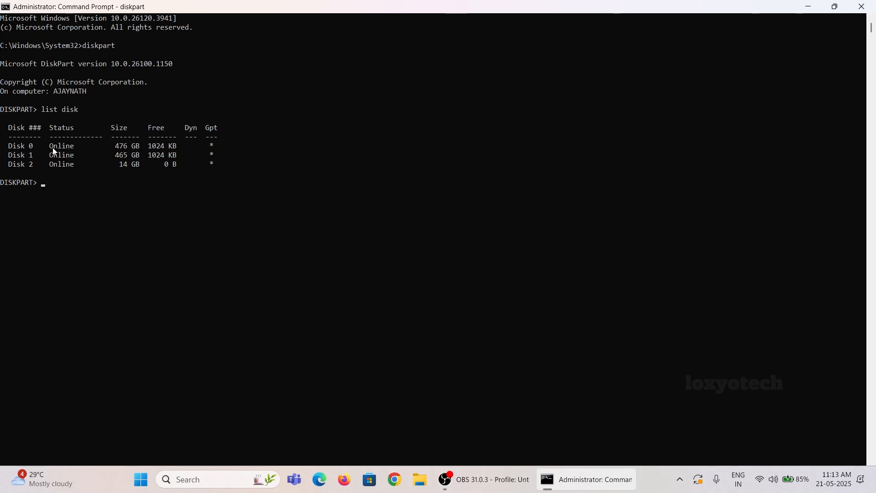
mouse_move(178, 154)
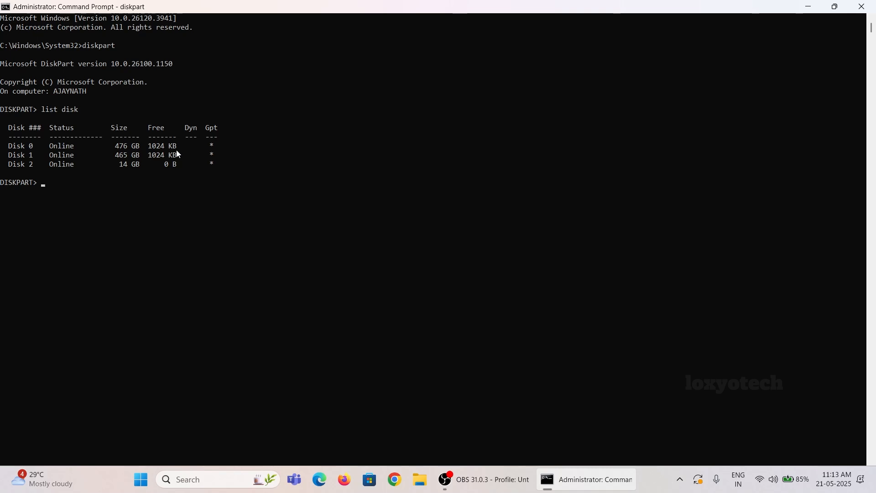
Step: Select disk 2 and clean it, erasing everything on the drive
text(select disk 2)
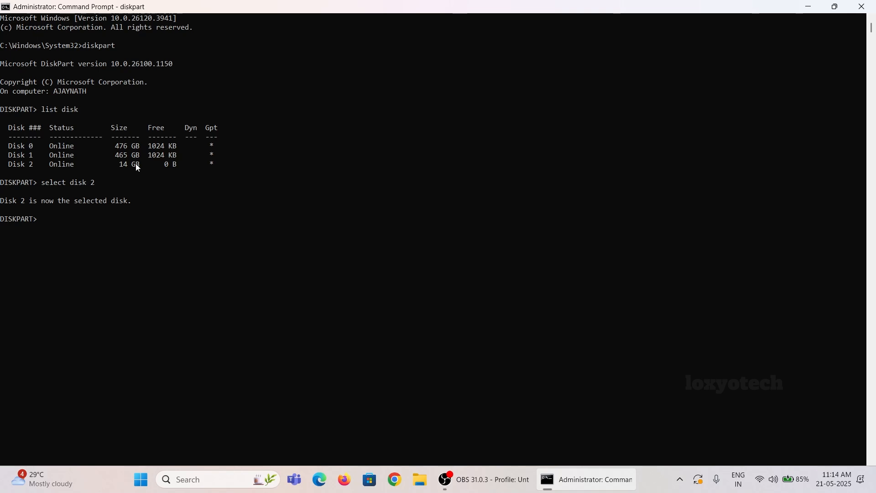
text(clean)
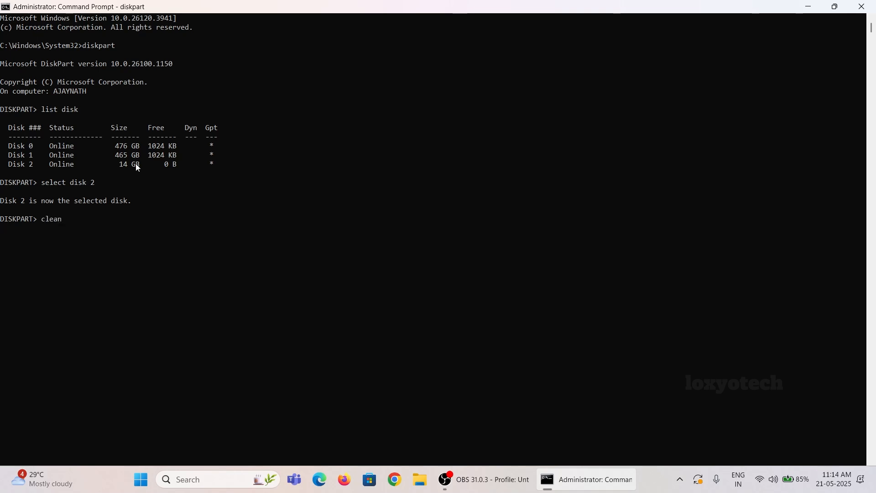
key(Return)
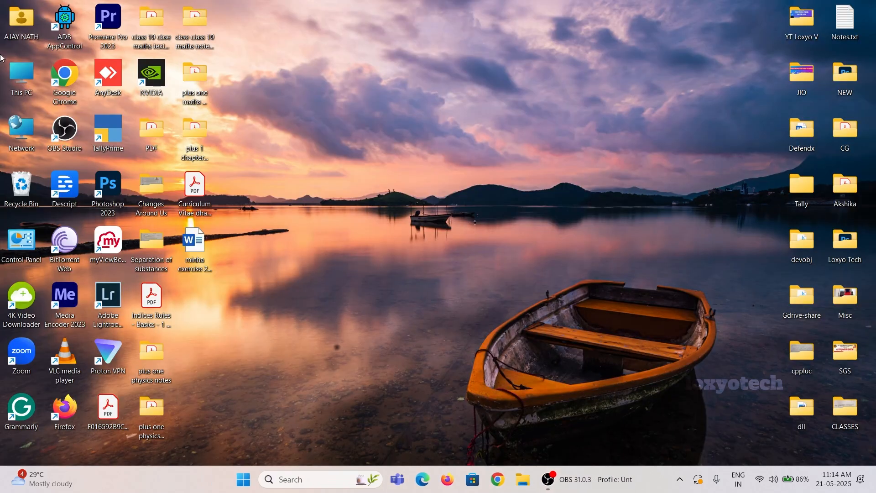
Step: Open Computer Management from This PC and show Disk Management with all disks
double_click(21, 78)
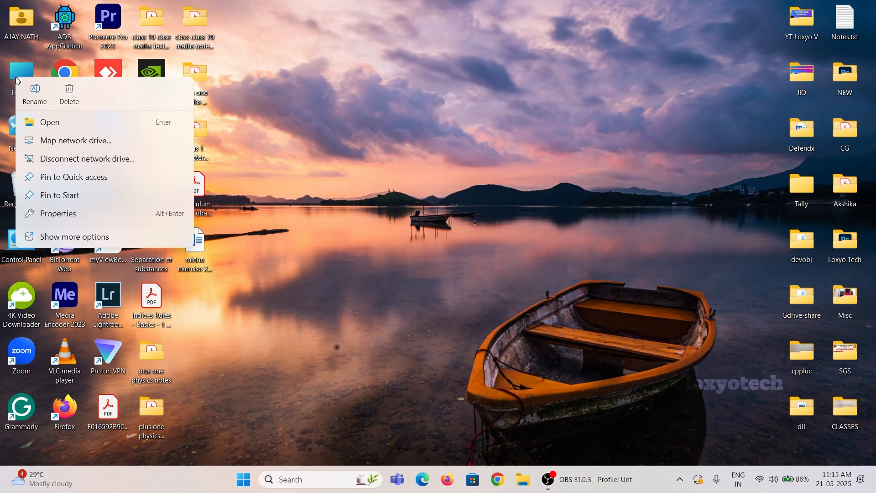
right_click(16, 84)
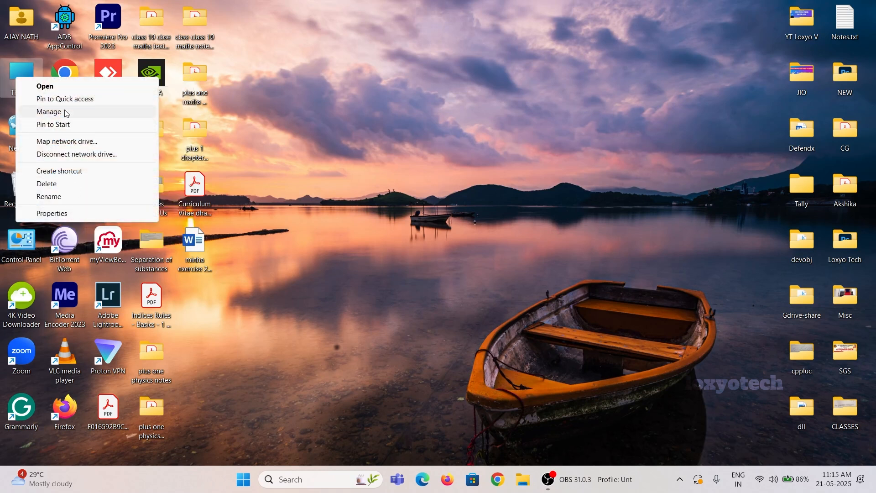
click(416, 198)
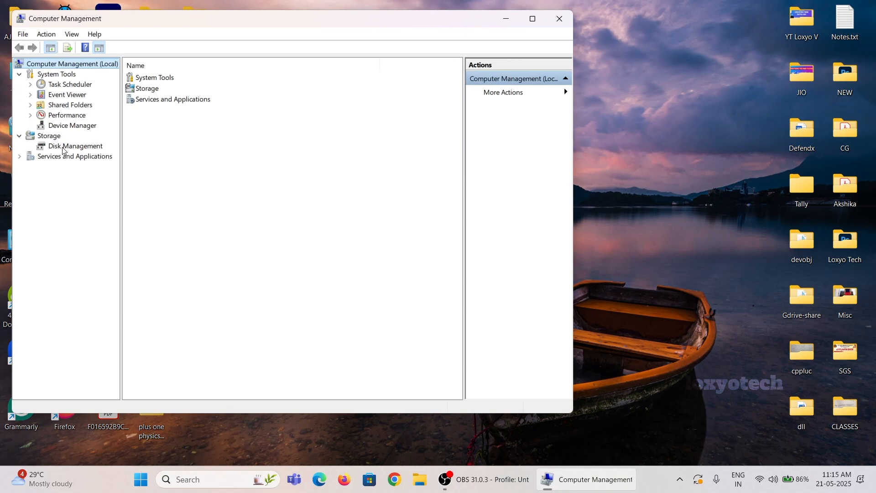
click(74, 146)
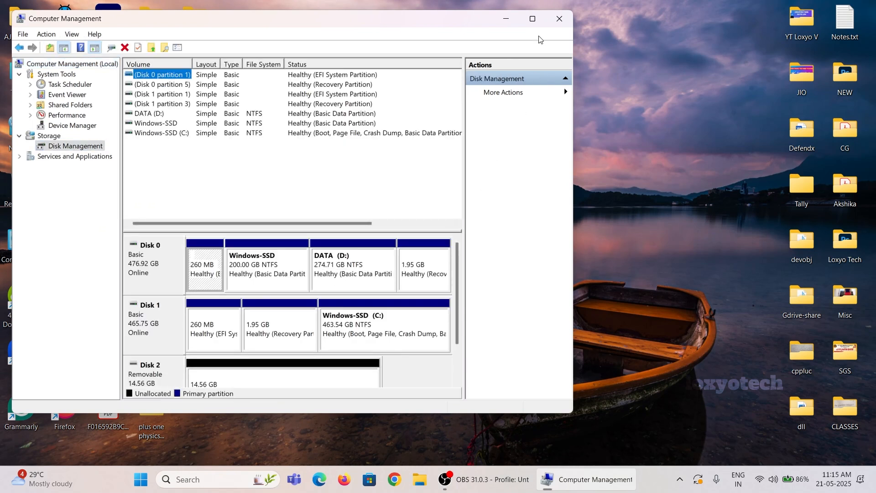
Step: Create a new simple volume on Disk 2 with drive letter E and NTFS quick format
click(532, 18)
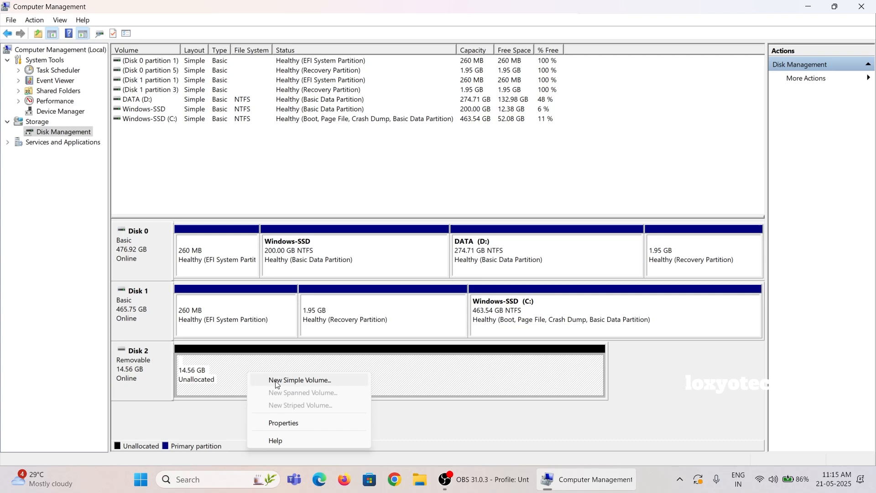
click(300, 379)
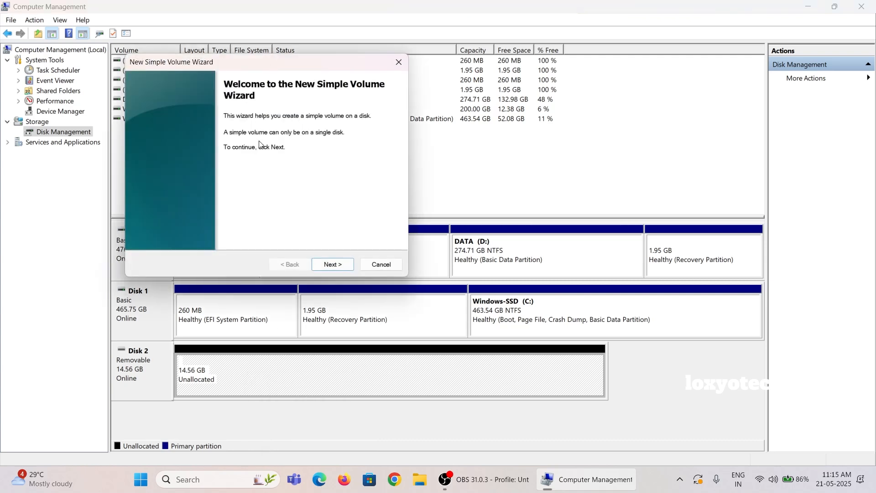
click(332, 264)
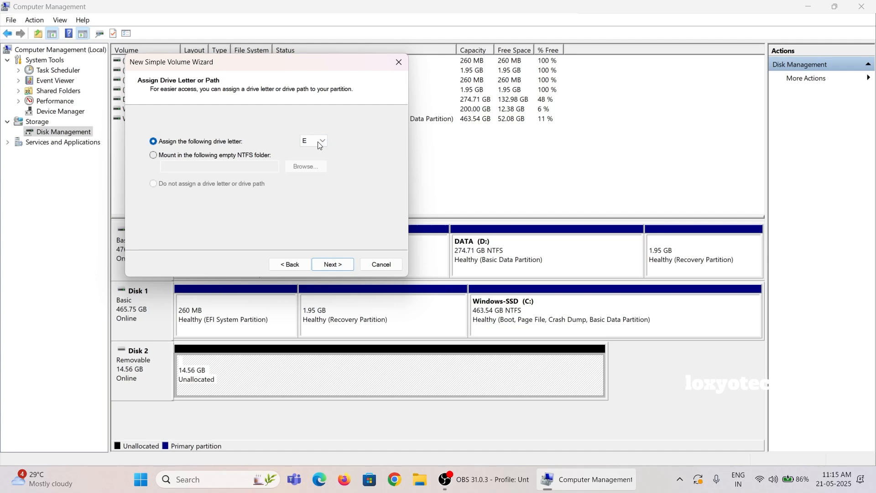
mouse_move(385, 160)
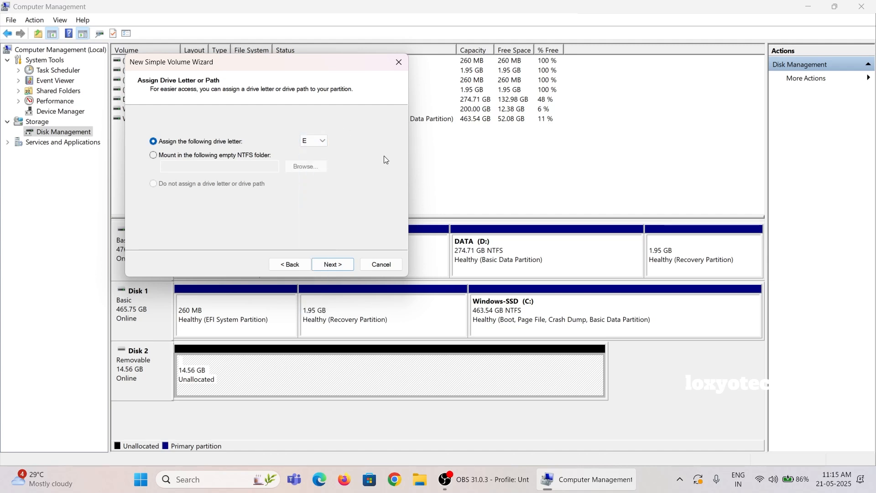
mouse_move(312, 234)
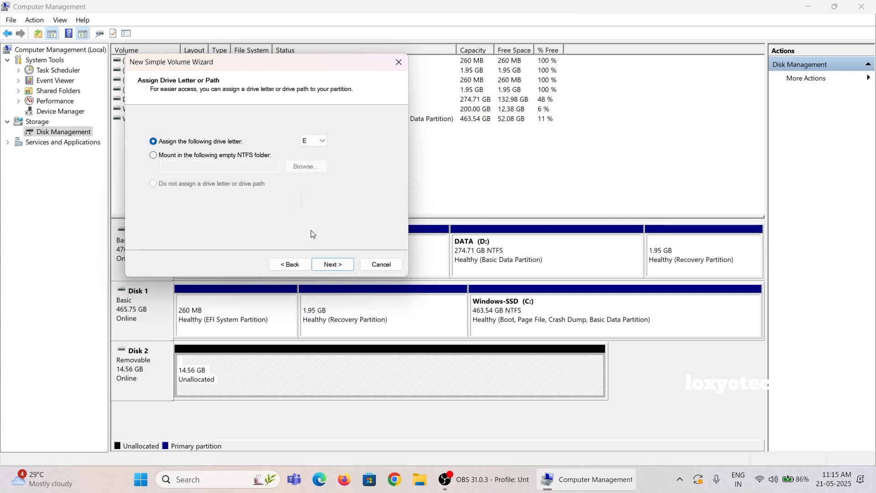
click(332, 263)
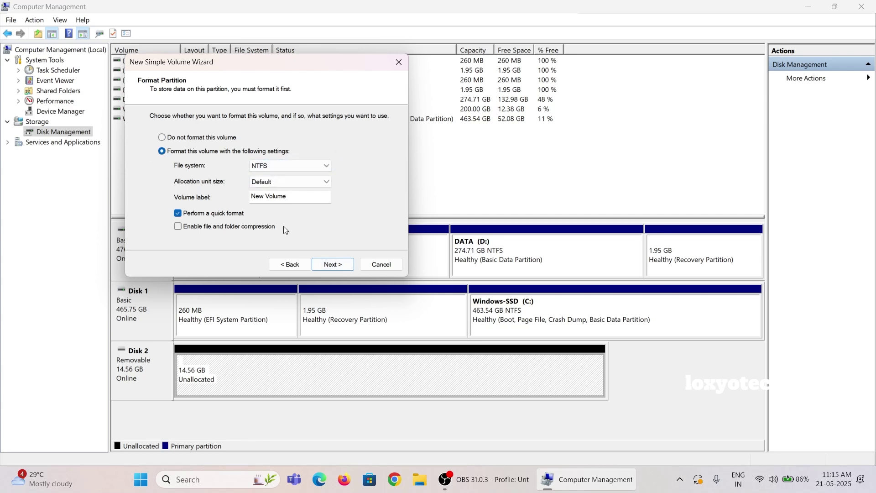
click(331, 264)
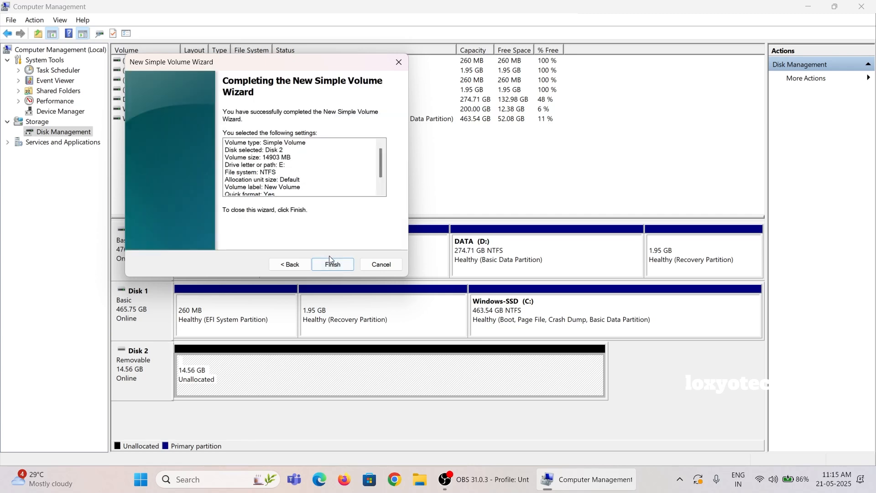
click(332, 263)
text(co)
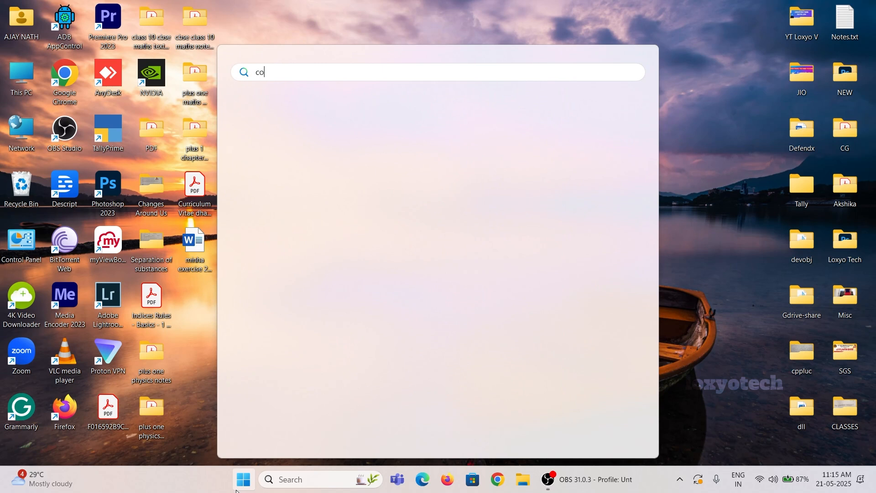
Step: Launch Command Prompt as administrator from Start search again
text(mmand Prompt)
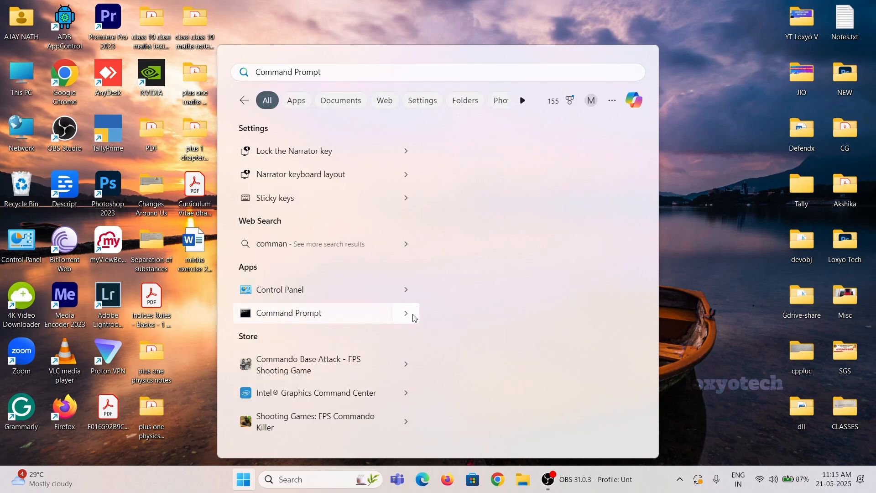
click(287, 312)
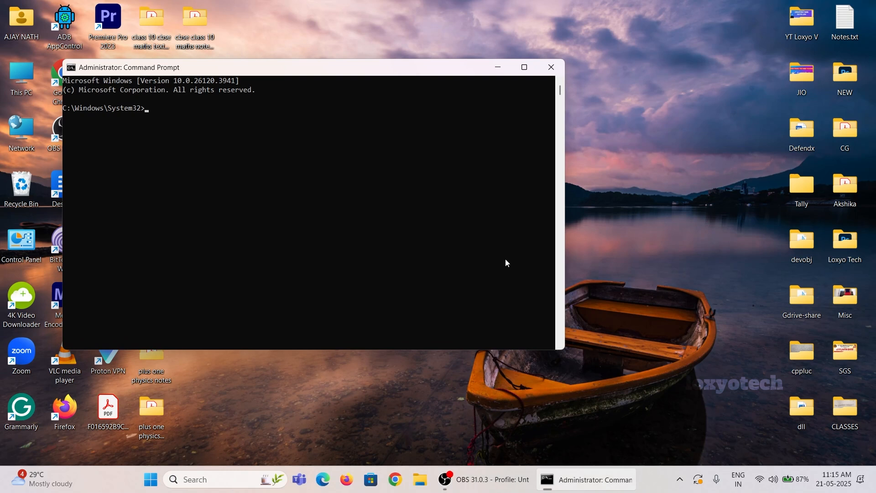
Step: In DiskPart select disk 2 and attempt 'convert gpt', which is refused as not MBR
text(diskpart)
text(list disk)
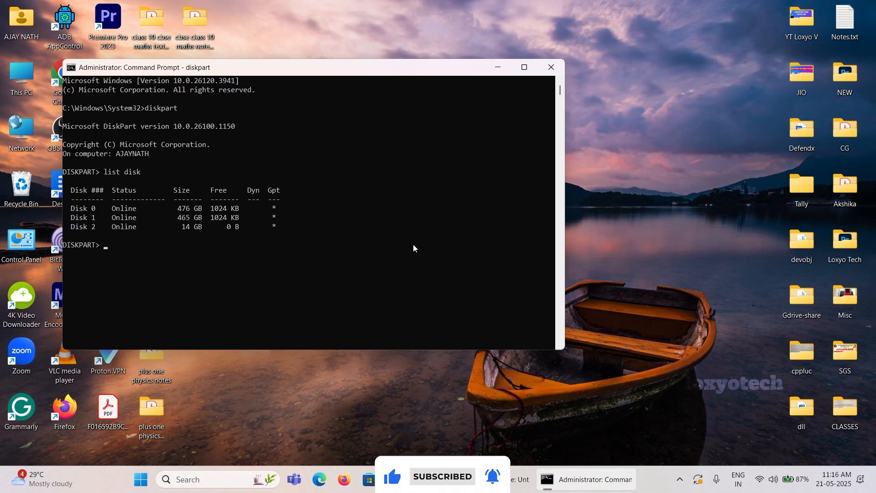
text(select disk)
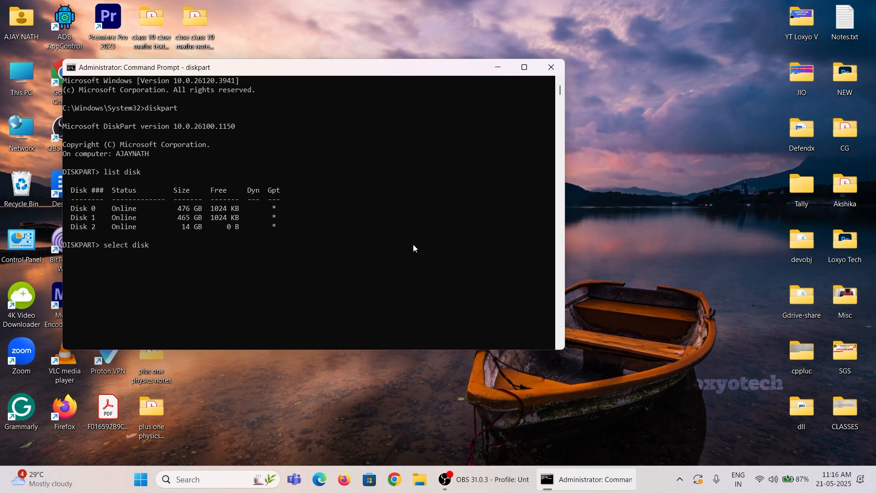
text(2)
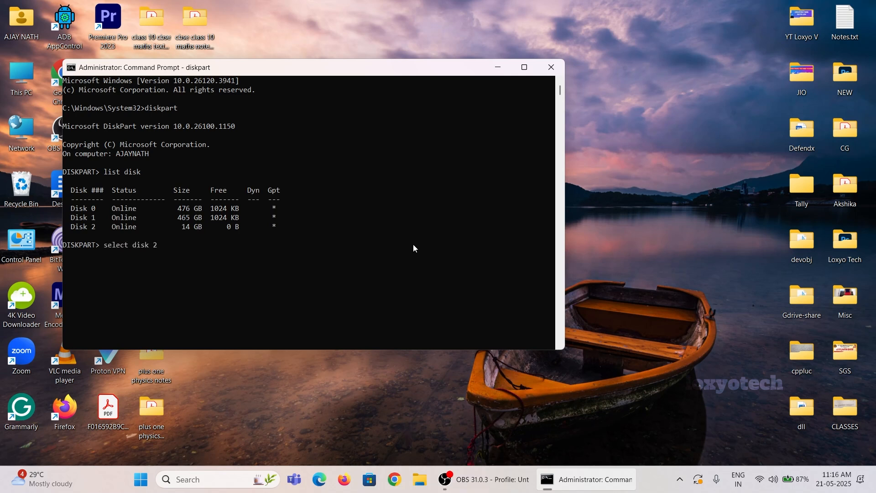
key(Return)
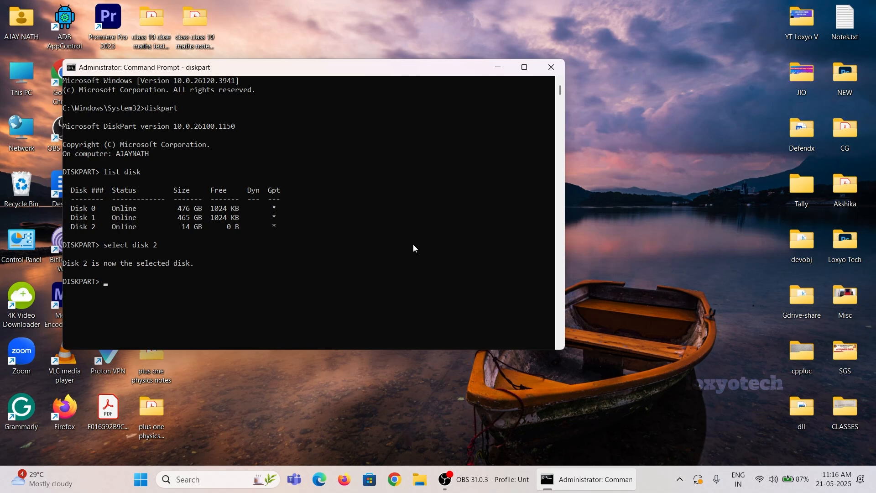
text(co)
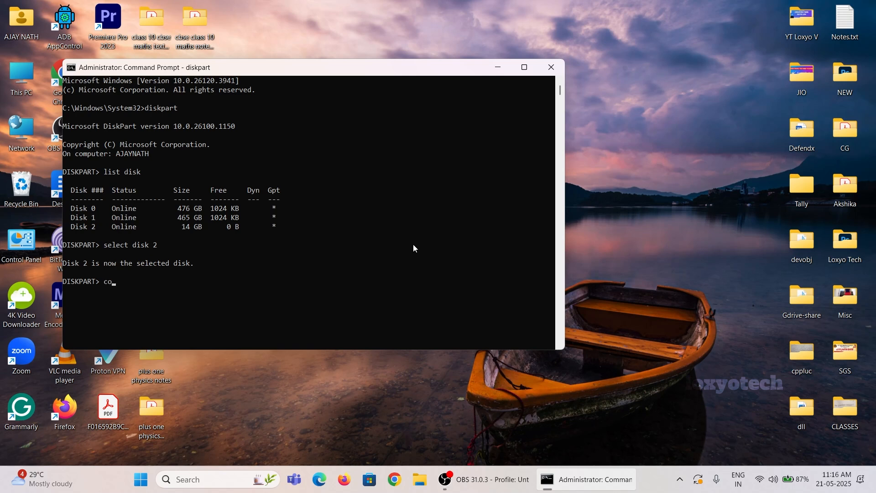
text(nvert gpt)
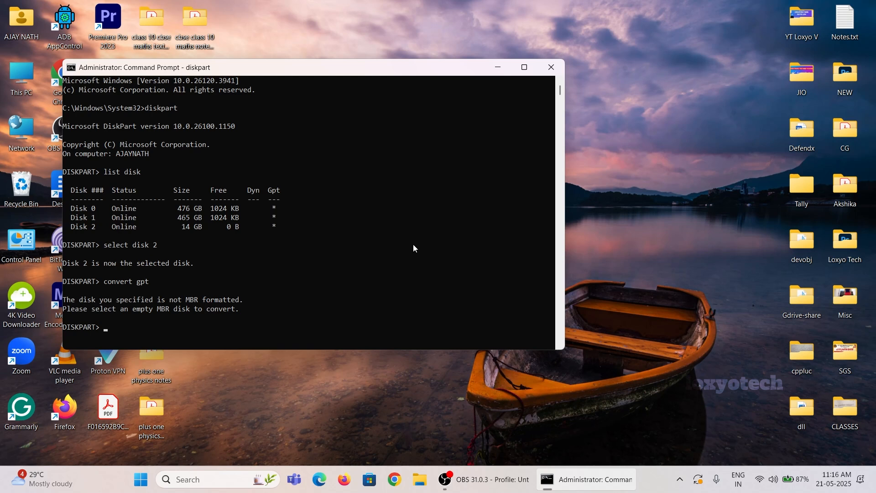
mouse_move(422, 227)
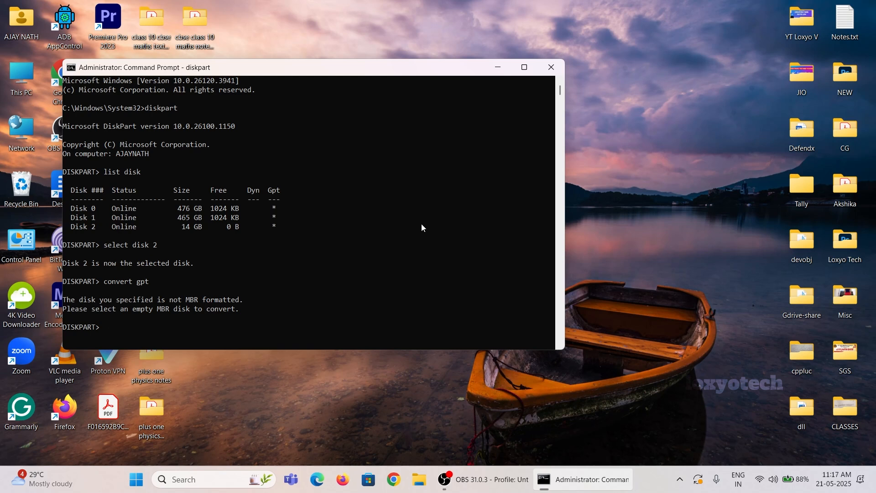
mouse_move(274, 201)
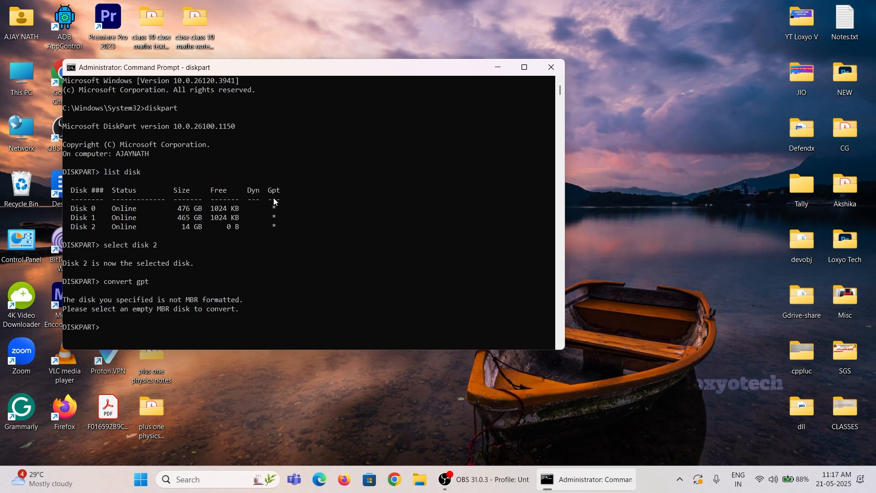
mouse_move(274, 233)
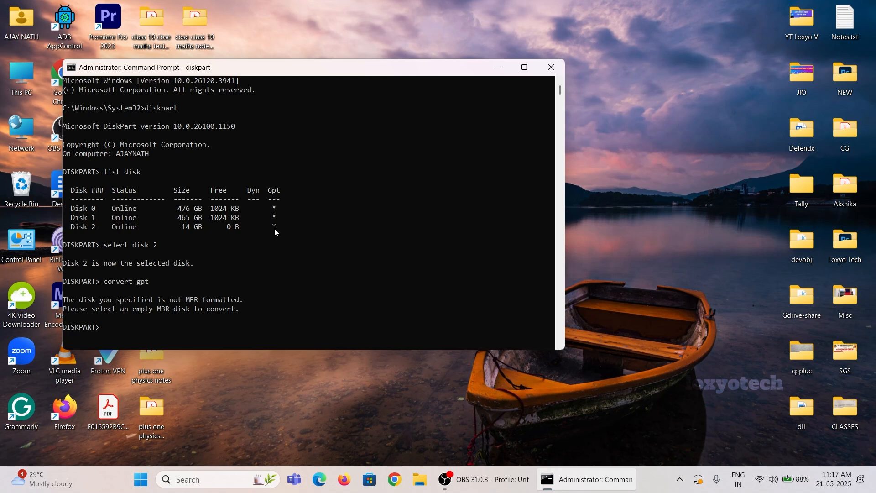
mouse_move(118, 313)
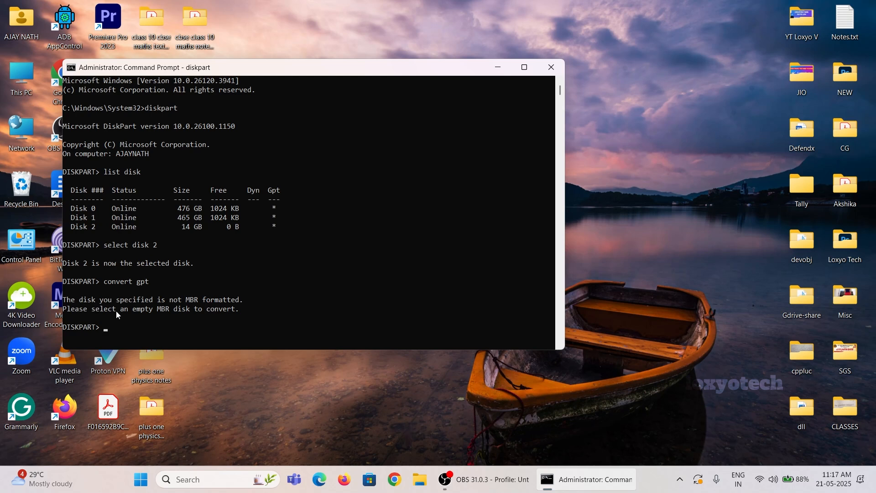
mouse_move(294, 245)
text(exit)
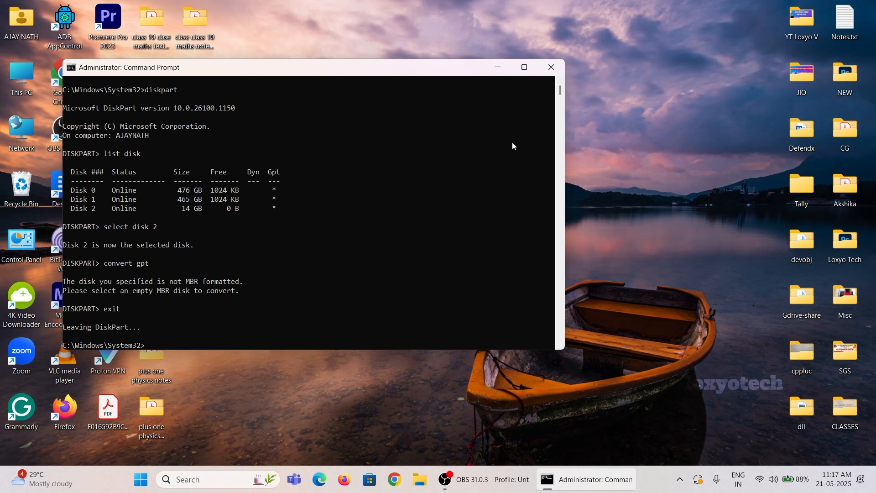
mouse_move(499, 143)
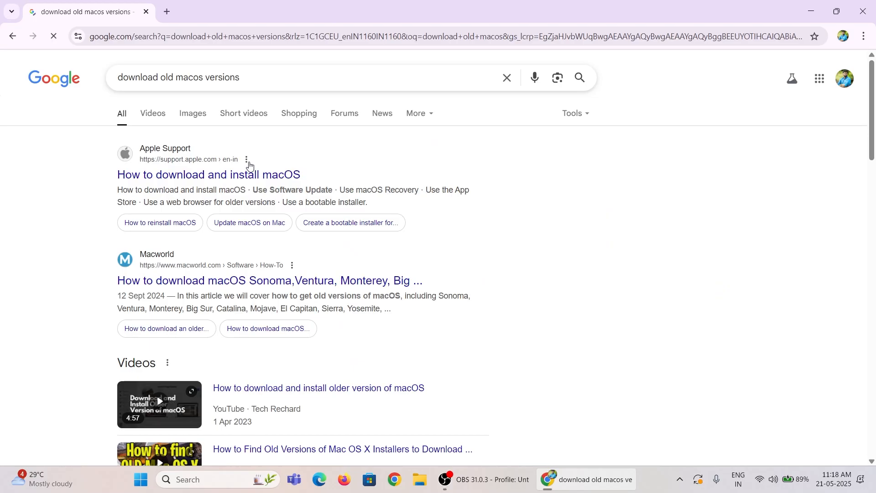
Step: Reach the Internet Archive macOS images list and start downloading Catalina 10.15.dmg
click(208, 174)
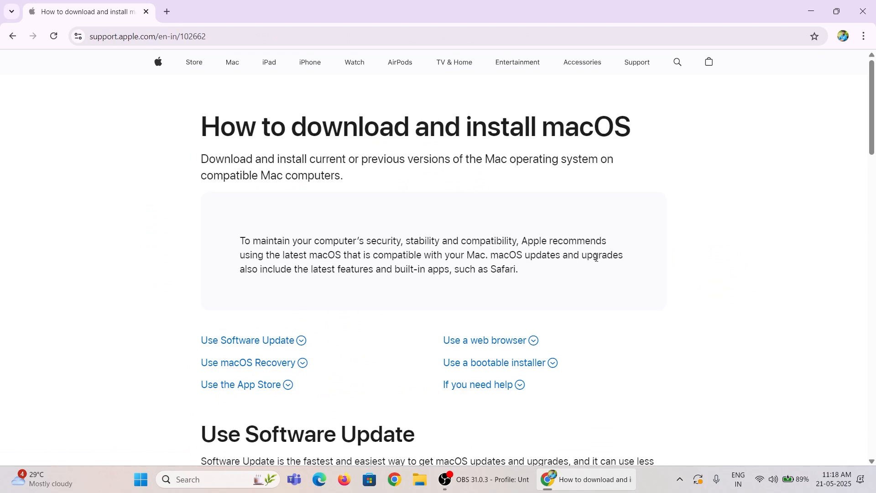
scroll(down, 3)
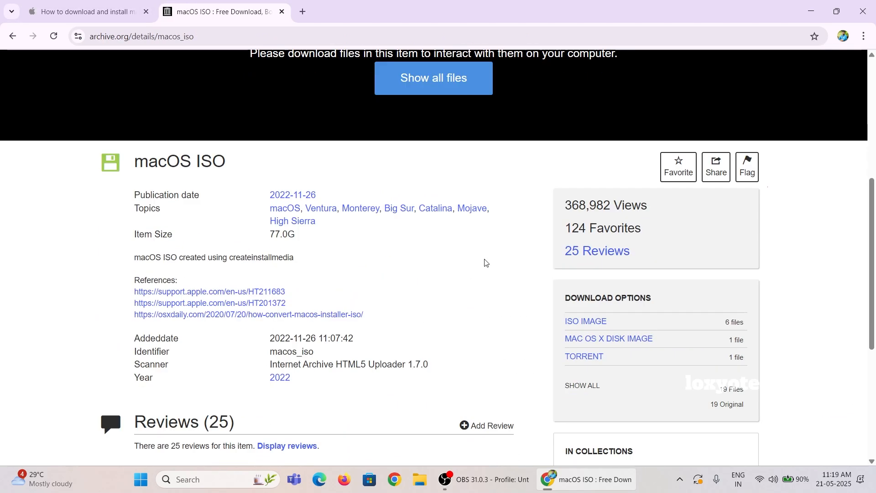
mouse_move(462, 269)
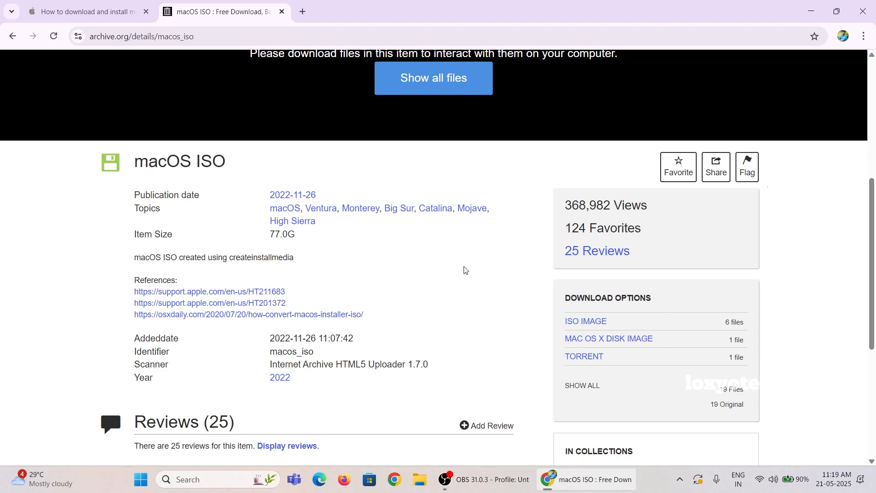
scroll(down, 3)
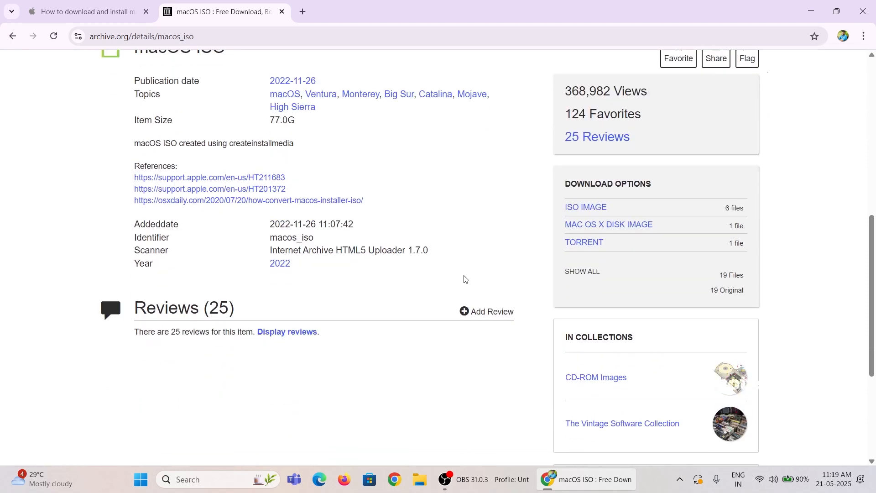
scroll(down, 3)
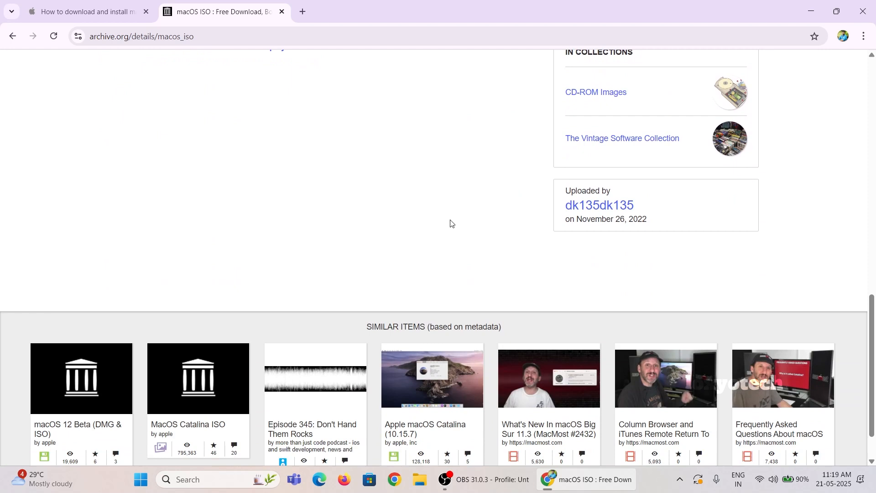
scroll(up, 3)
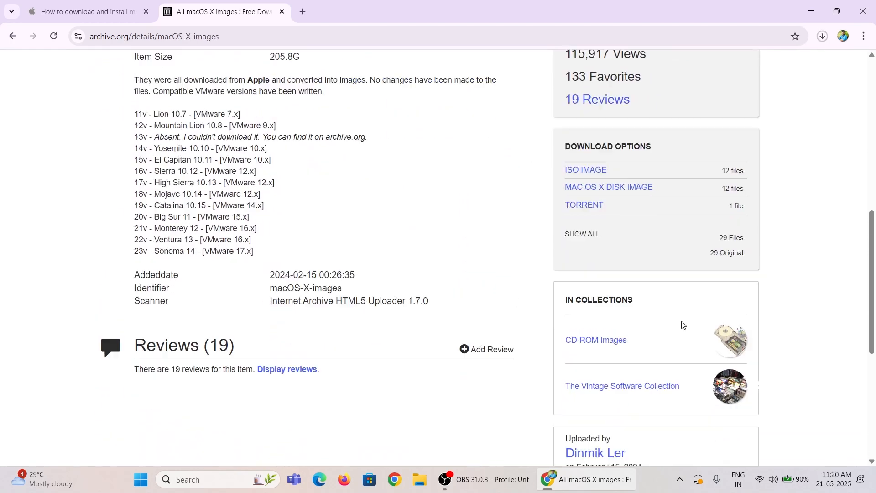
click(607, 186)
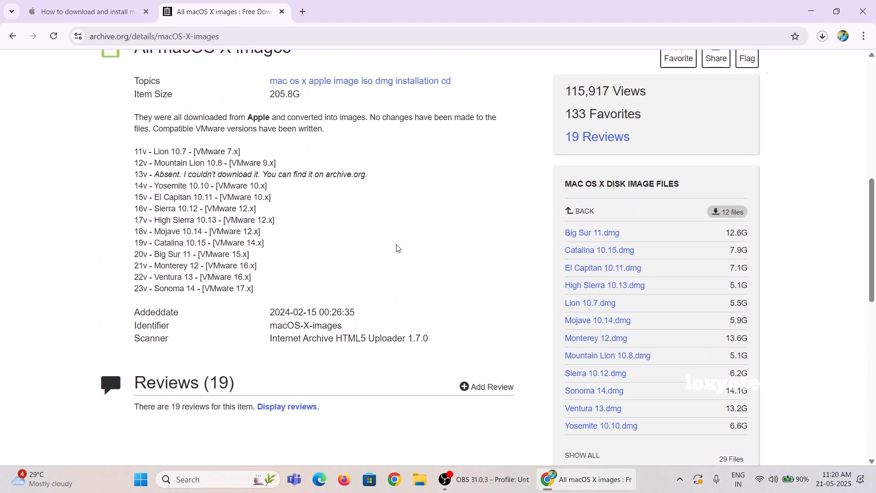
mouse_move(600, 250)
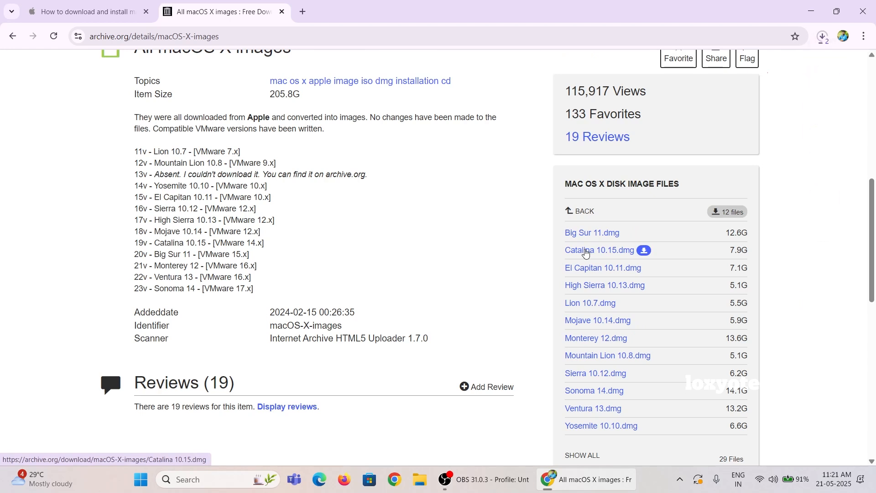
mouse_move(788, 73)
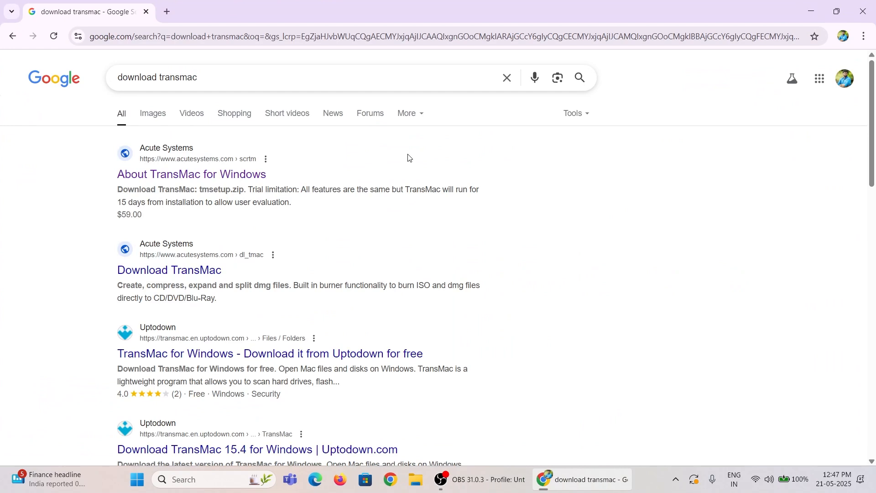
Step: Download tmsetup.zip from Acute Systems, install TransMac accepting the license, and close Chrome
click(190, 174)
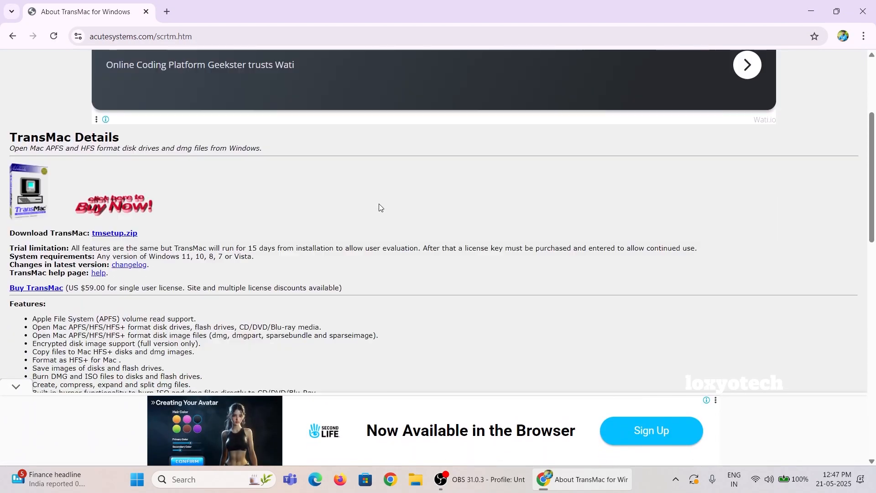
click(821, 37)
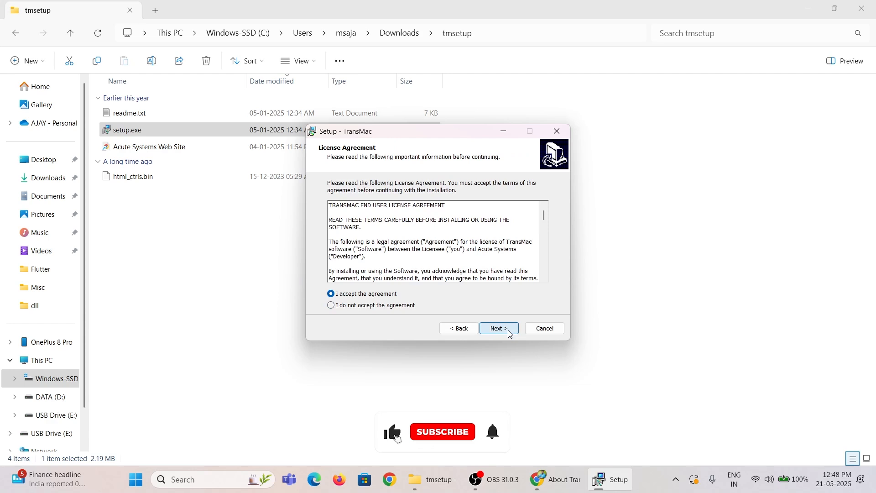
click(499, 327)
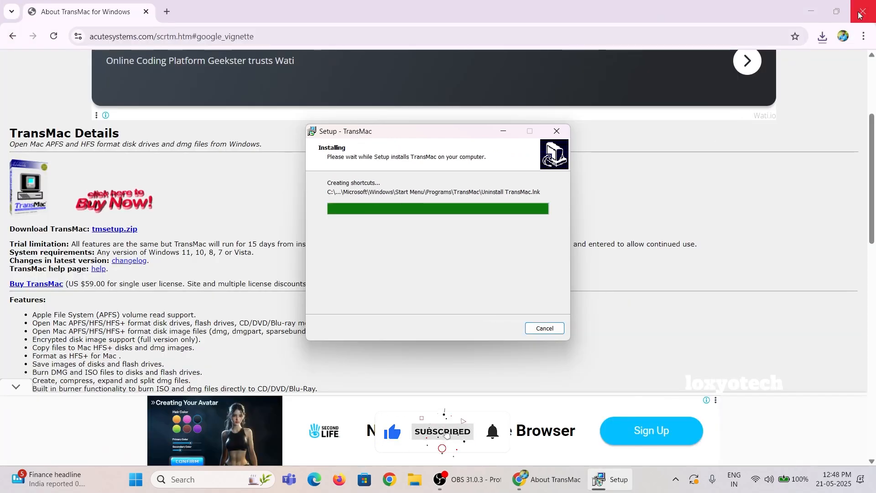
click(862, 11)
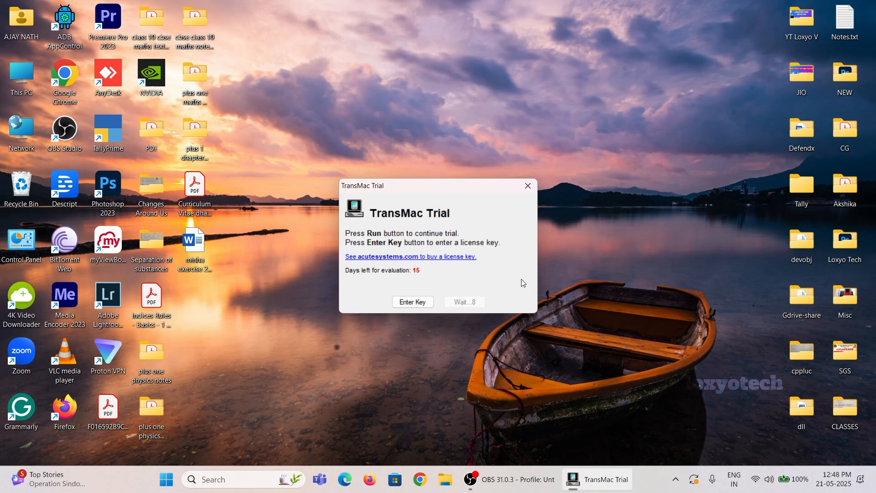
mouse_move(464, 302)
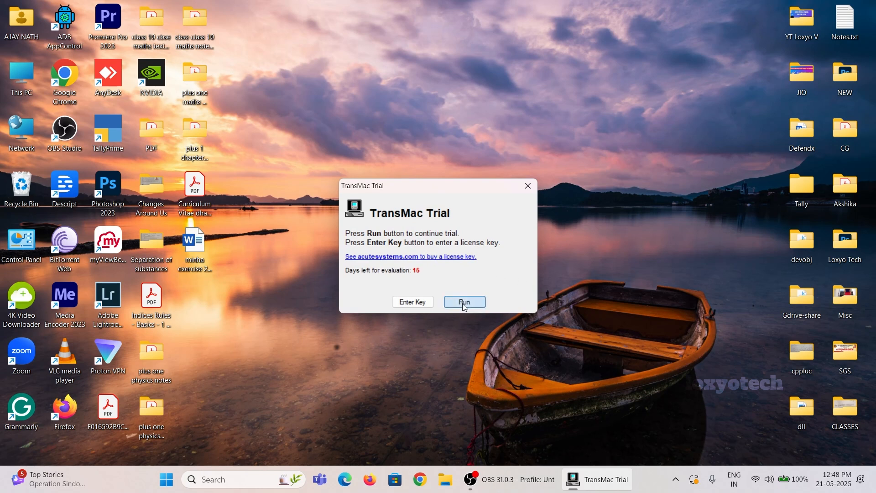
Step: Run TransMac in trial mode so its main window lists the drives
click(464, 302)
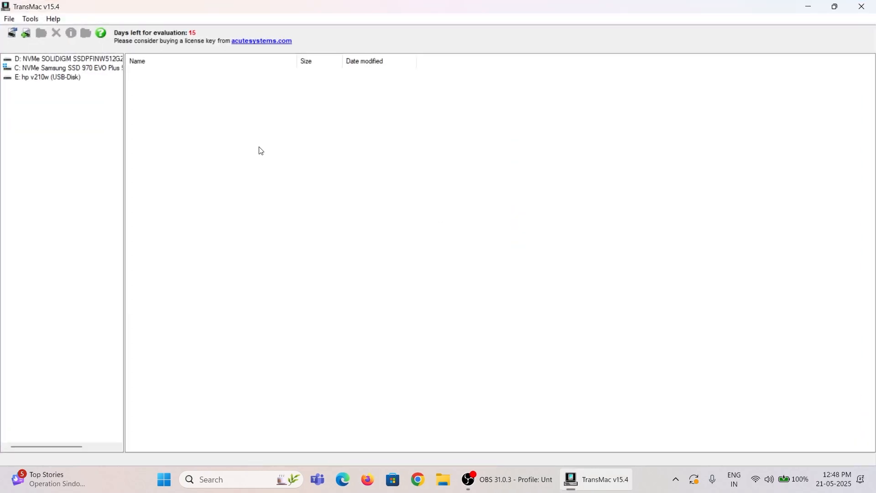
mouse_move(126, 88)
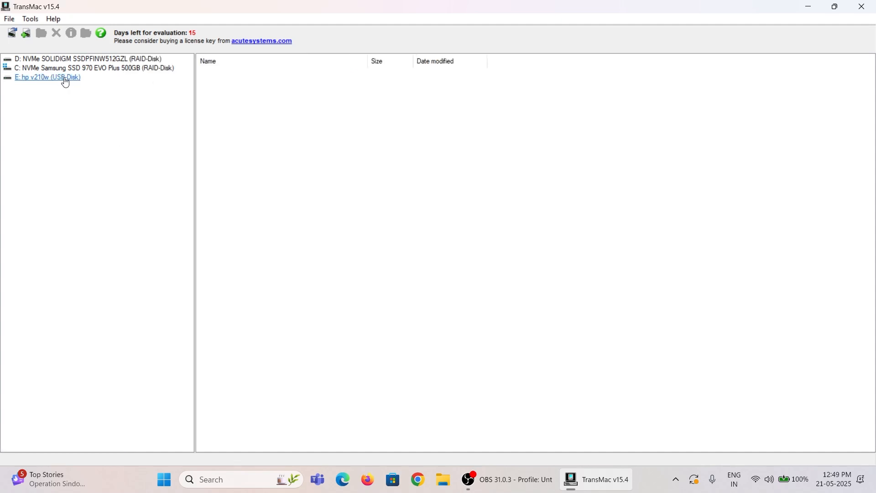
Step: Choose Restore with Disk Image on the E: USB disk and select Catalina 10.15.dmg
right_click(47, 76)
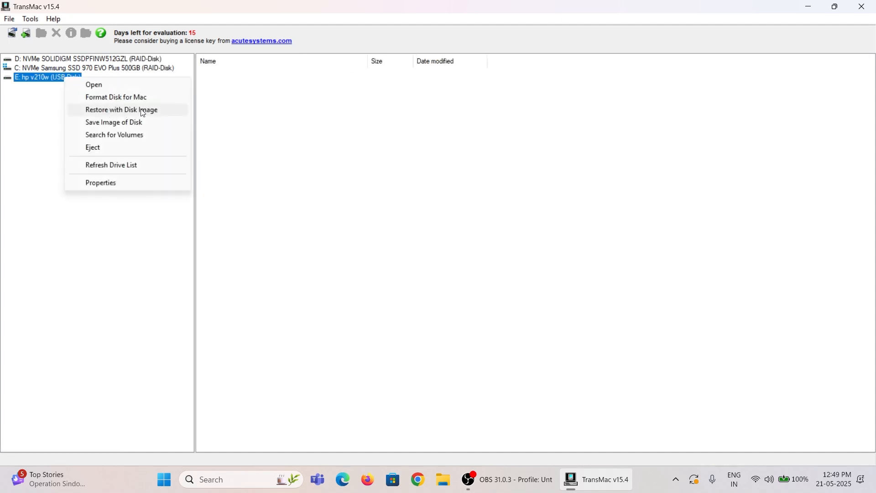
click(120, 109)
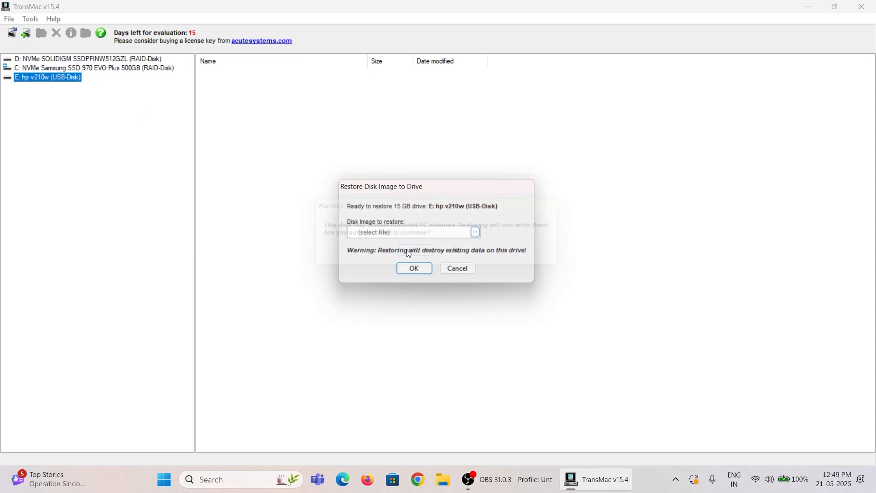
click(474, 232)
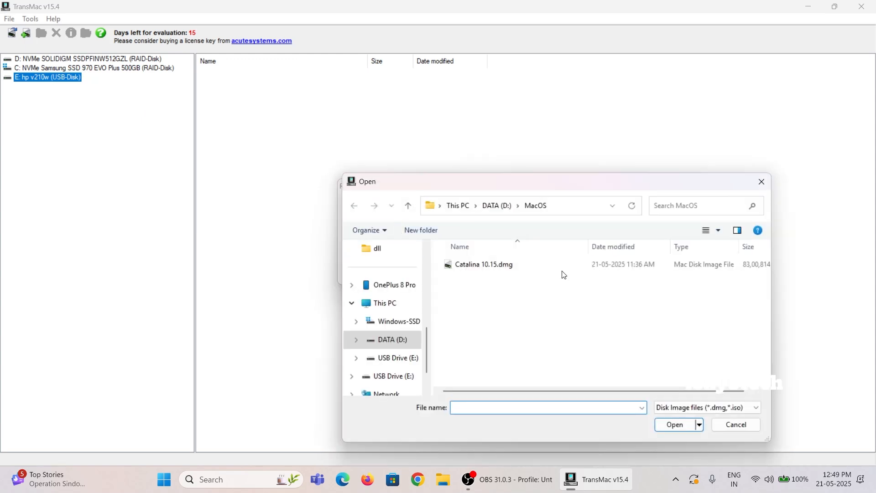
click(482, 264)
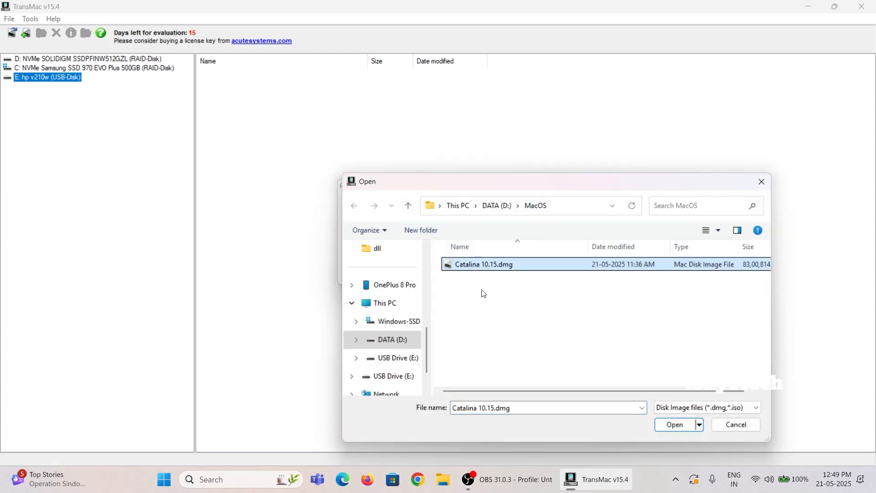
click(674, 424)
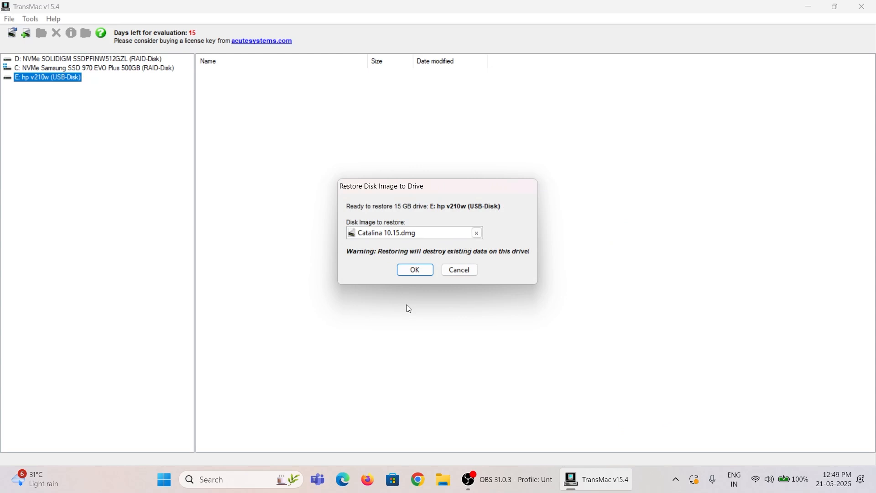
Step: Confirm the restore and the last overwrite warning to start writing the image
click(414, 270)
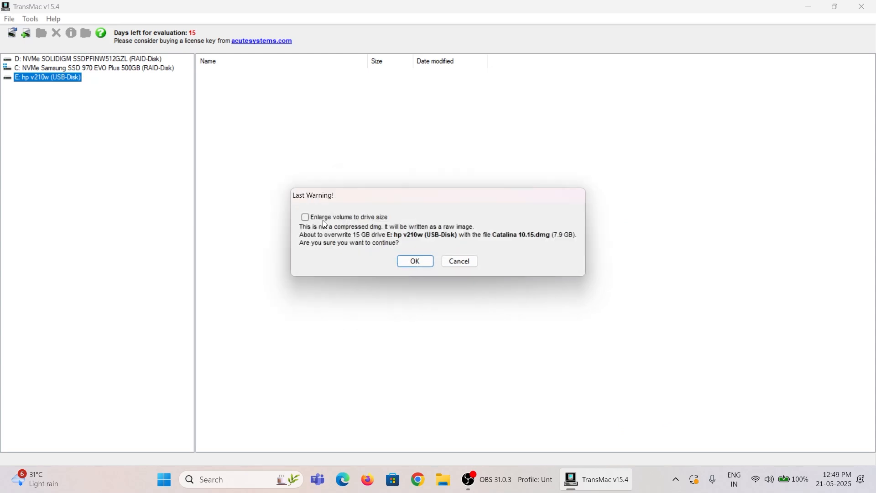
mouse_move(414, 261)
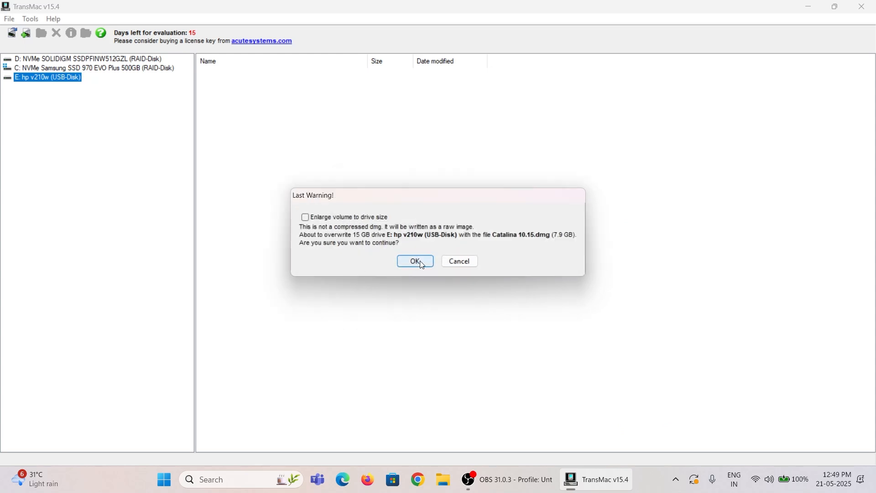
click(414, 261)
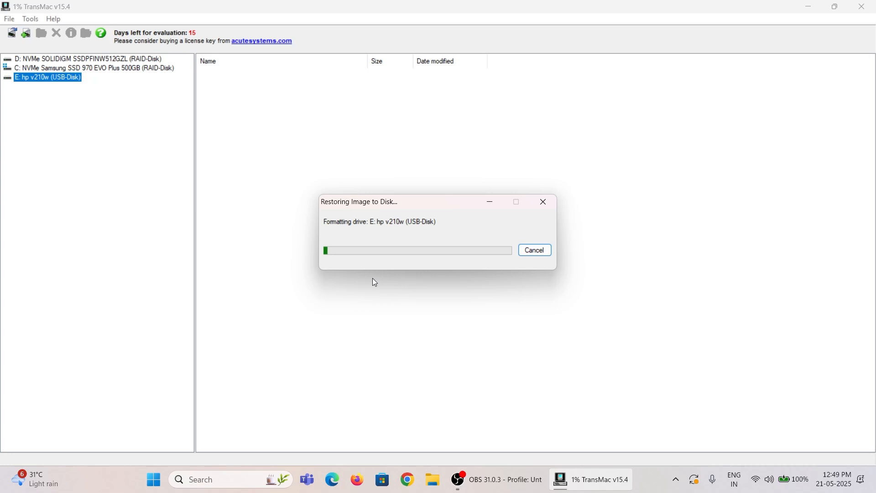